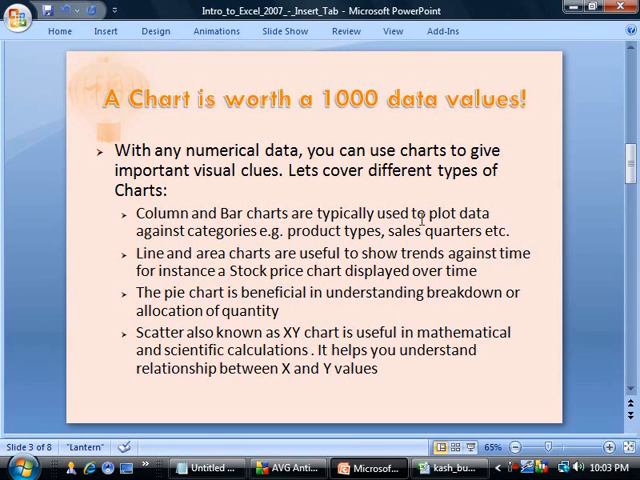
mouse_move(290, 285)
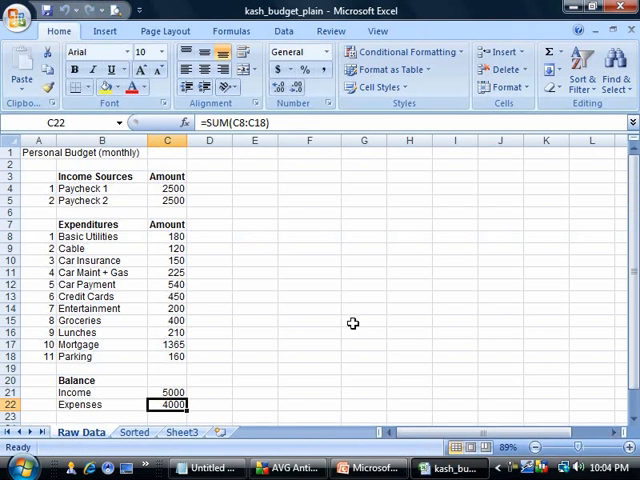
mouse_move(285, 260)
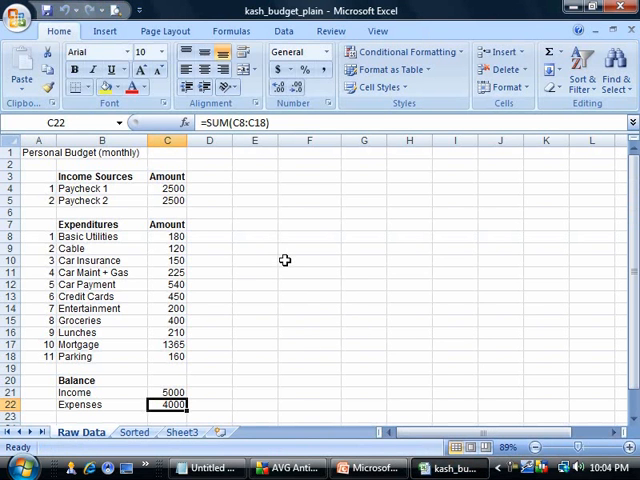
mouse_move(261, 228)
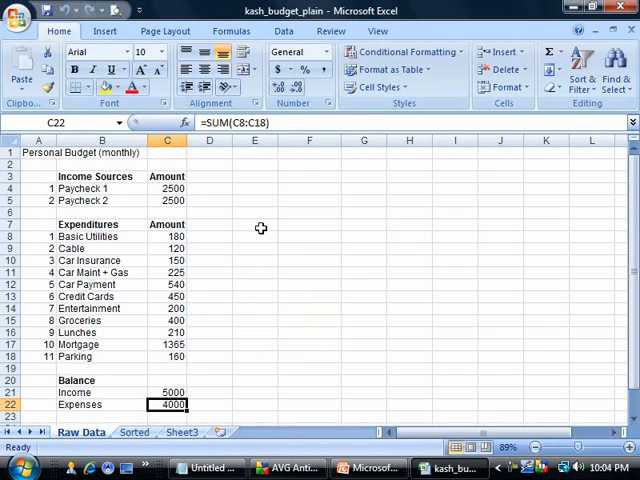
- Select the Expenditures labels and amounts in cells B7 through C18
left_click(253, 224)
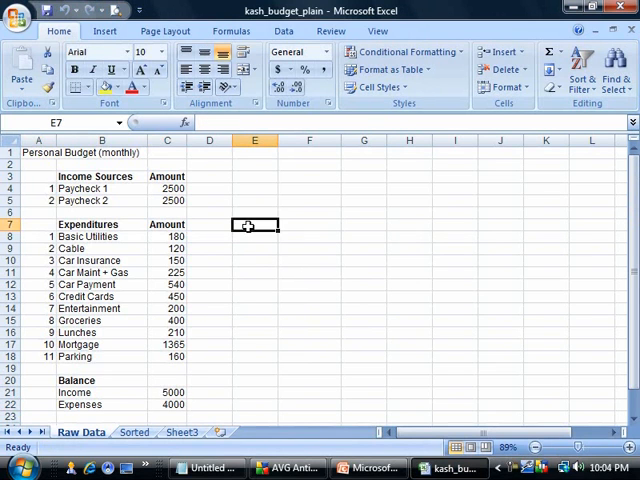
mouse_move(248, 211)
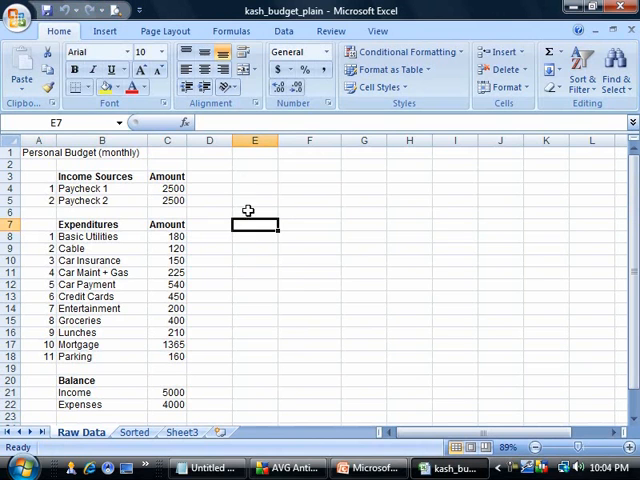
mouse_move(254, 177)
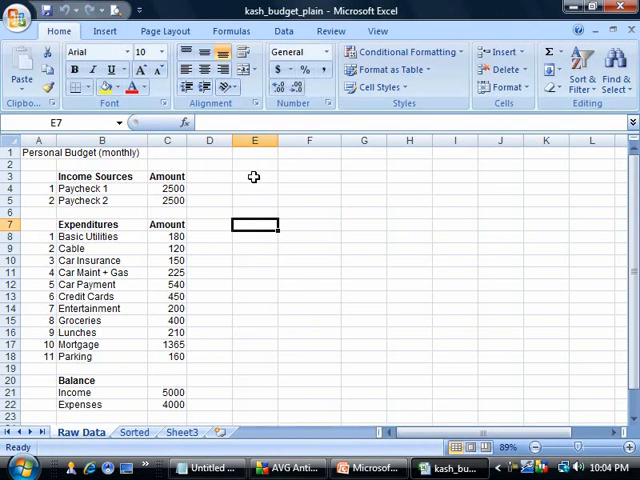
left_click(254, 176)
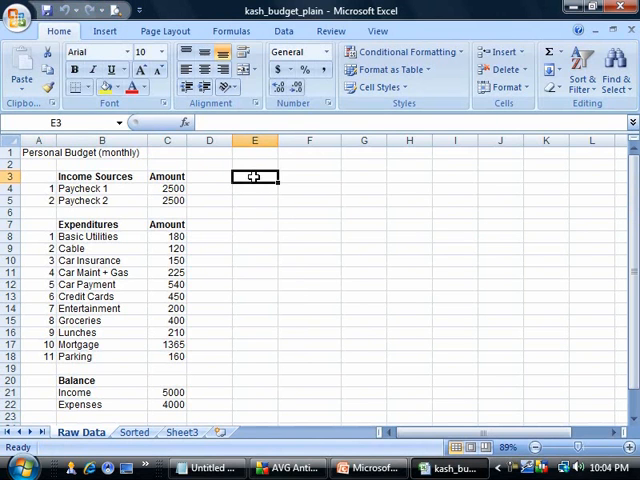
mouse_move(285, 215)
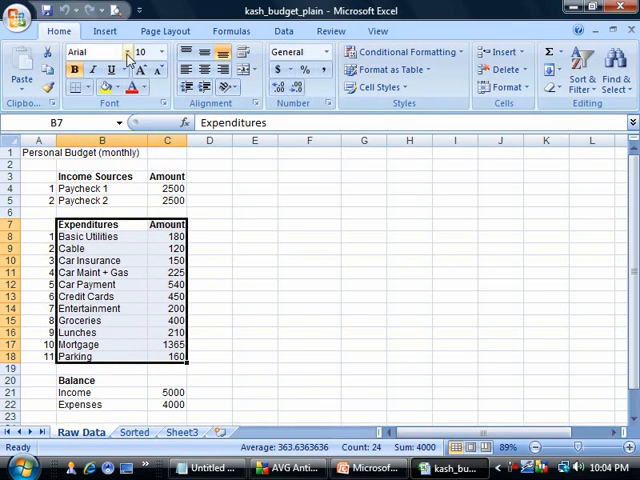
- Insert a 2-D Clustered Column chart plotting each expenditure item's amount
left_click(105, 30)
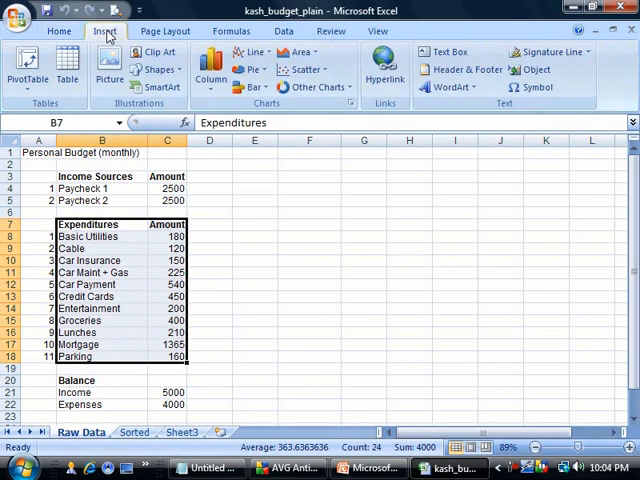
mouse_move(25, 74)
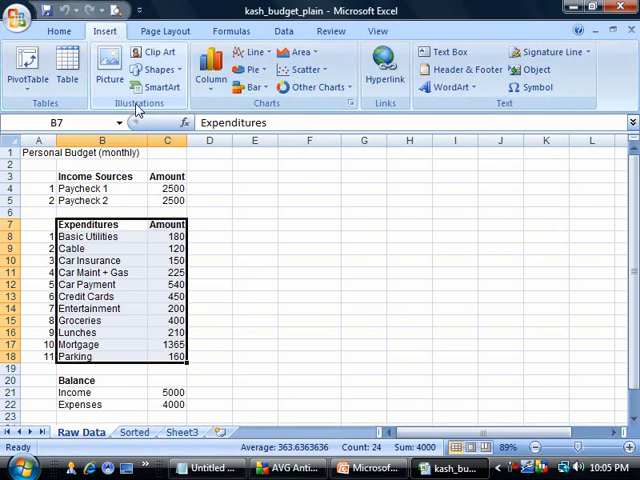
mouse_move(307, 110)
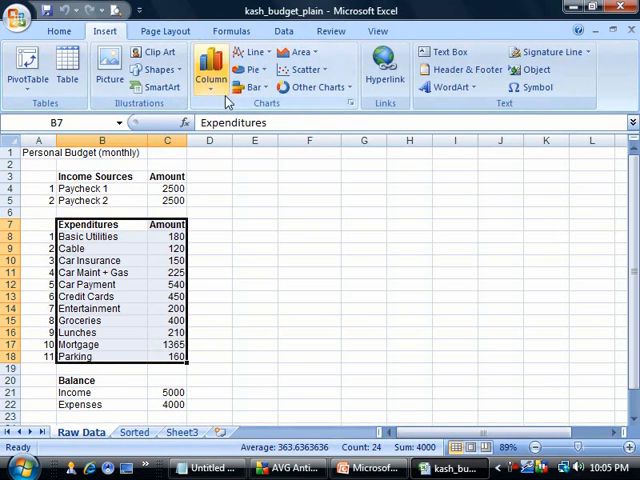
mouse_move(209, 70)
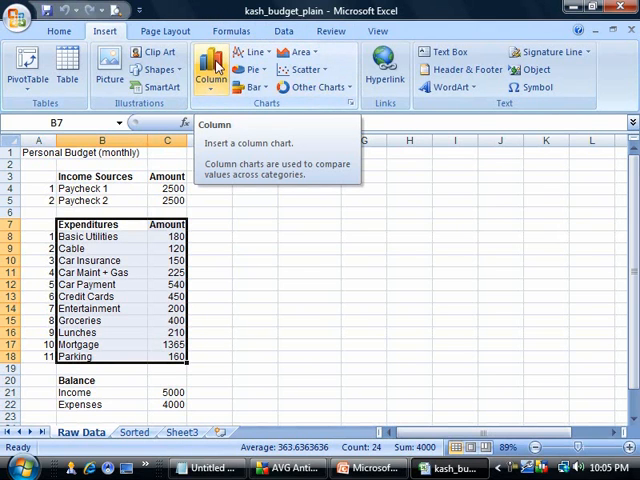
mouse_move(208, 65)
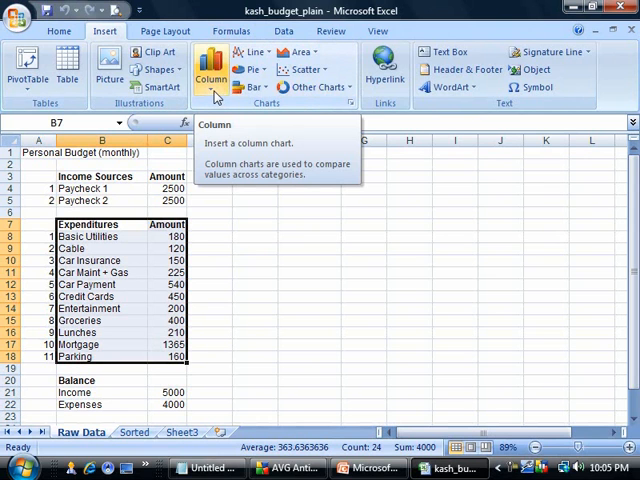
left_click(208, 67)
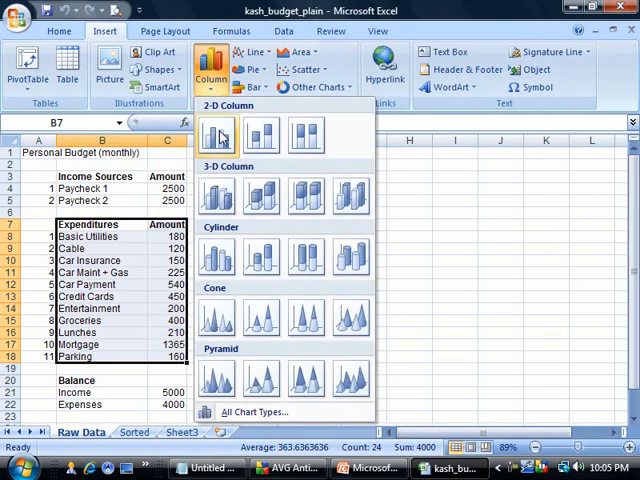
mouse_move(216, 135)
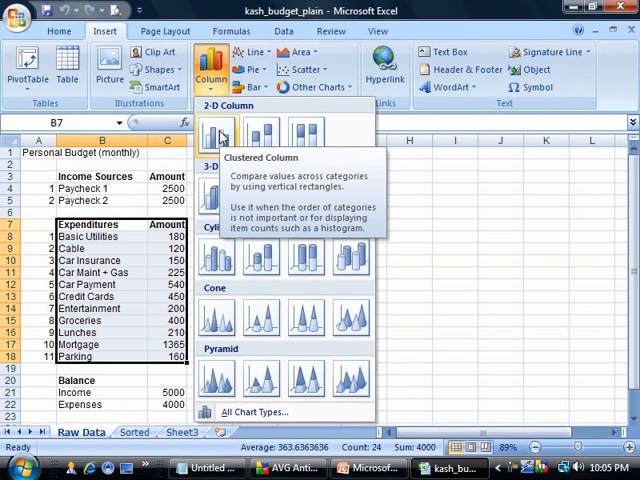
left_click(210, 138)
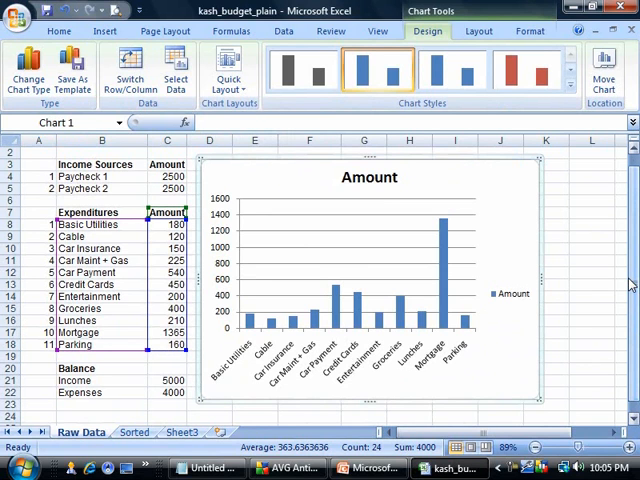
mouse_move(345, 325)
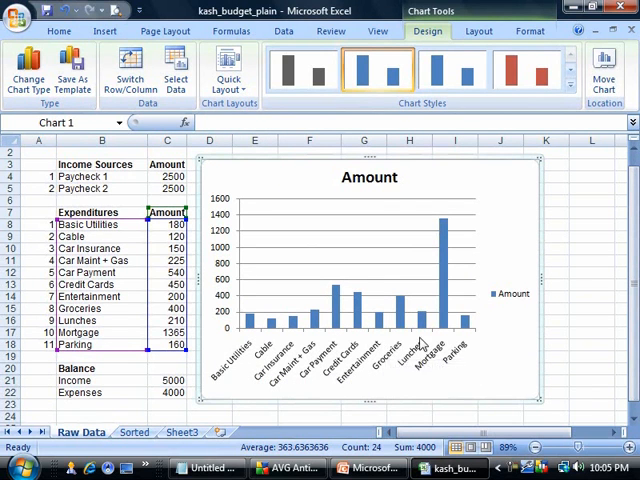
mouse_move(233, 288)
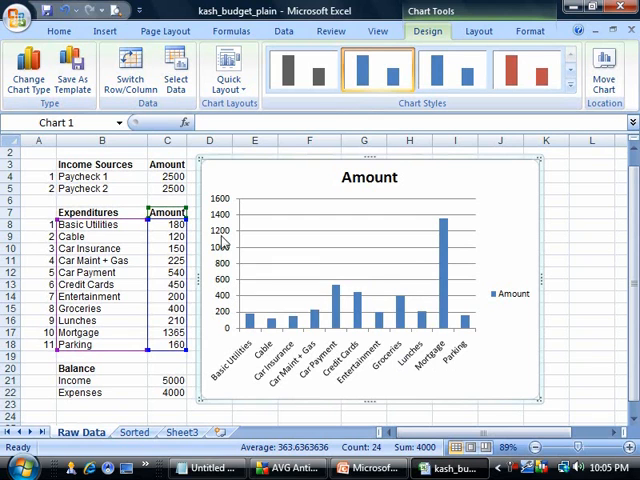
mouse_move(224, 232)
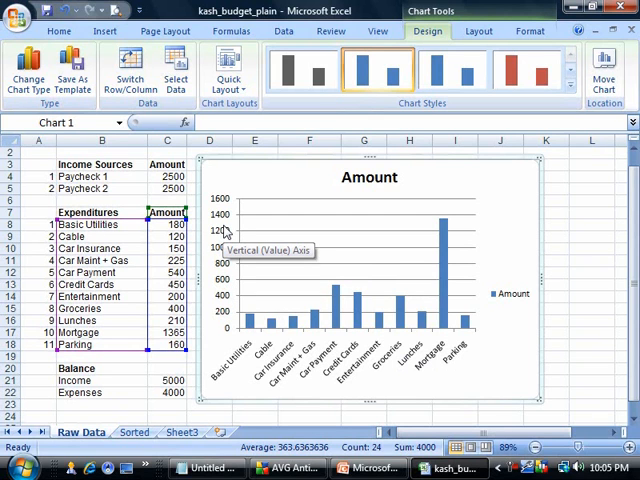
mouse_move(247, 227)
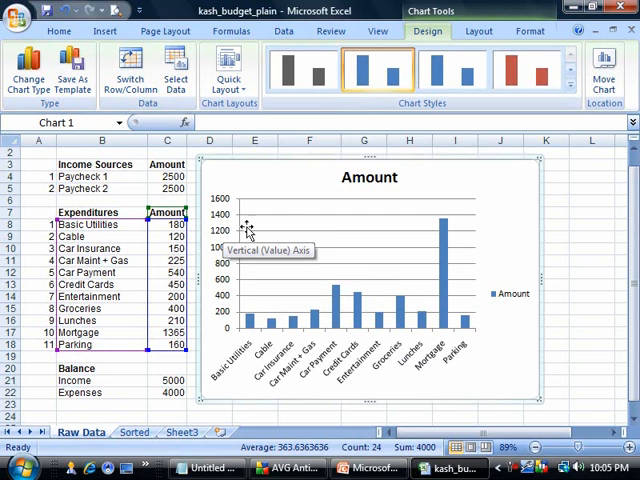
mouse_move(465, 330)
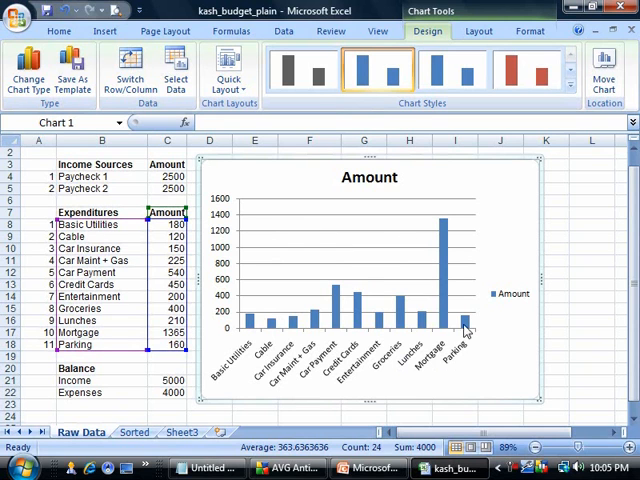
mouse_move(442, 333)
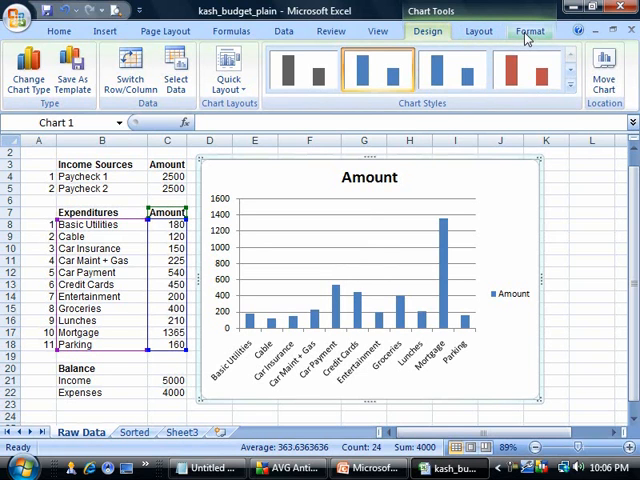
- Apply the green Chart Style 21 to the Amount column chart
left_click(471, 31)
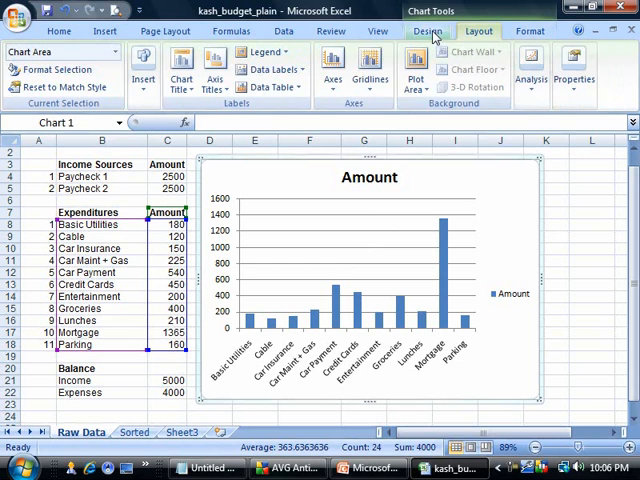
left_click(428, 31)
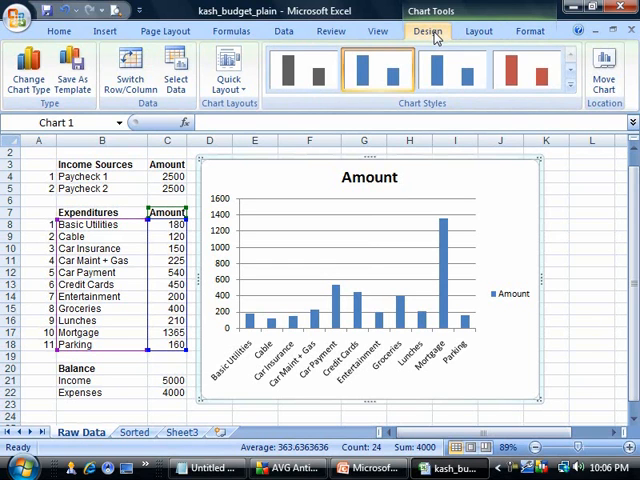
mouse_move(450, 36)
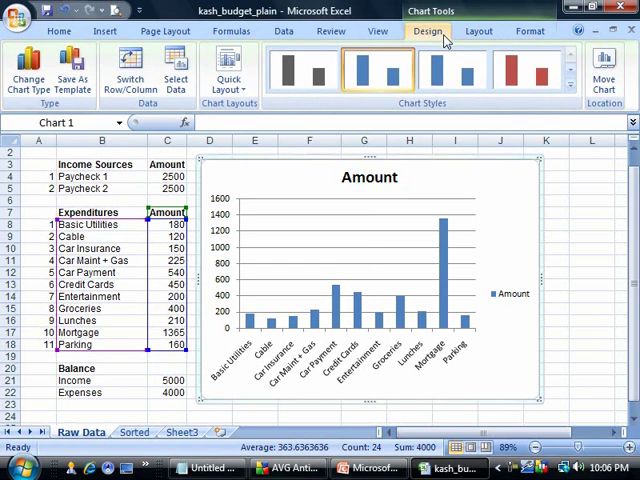
mouse_move(500, 80)
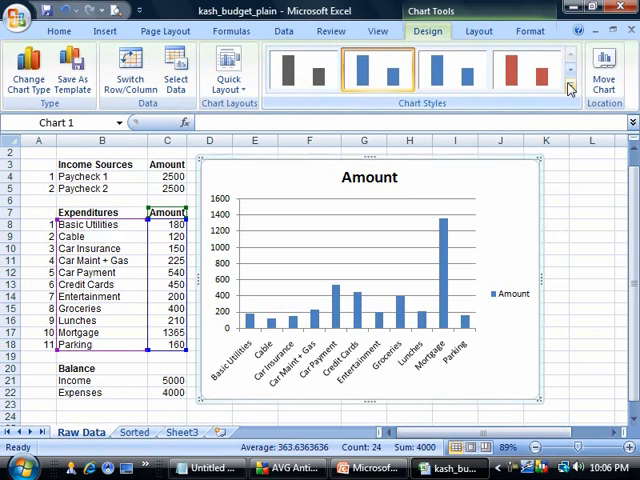
left_click(571, 84)
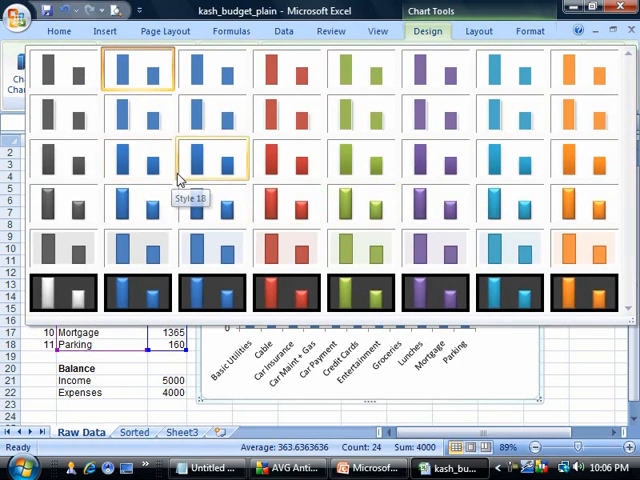
mouse_move(360, 165)
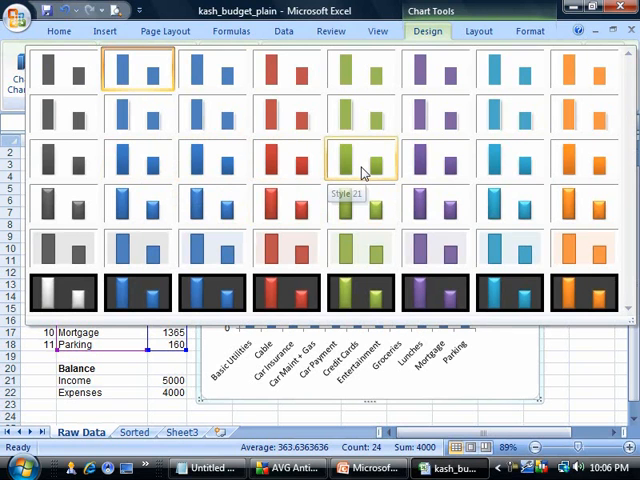
left_click(362, 160)
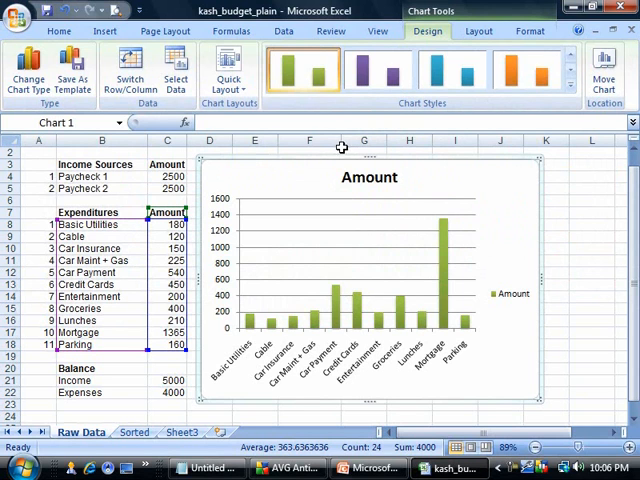
mouse_move(332, 140)
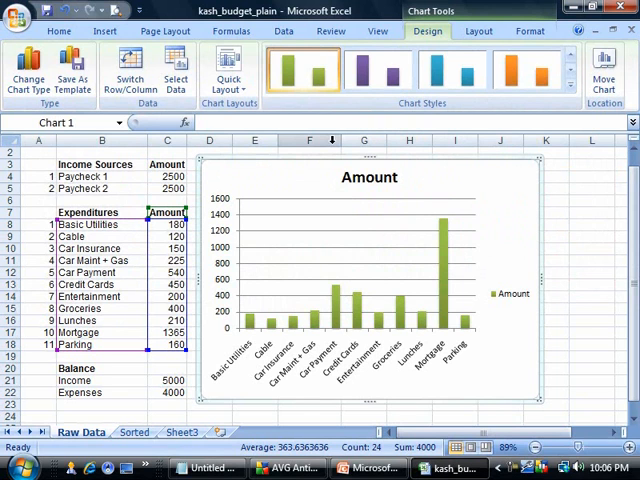
mouse_move(268, 271)
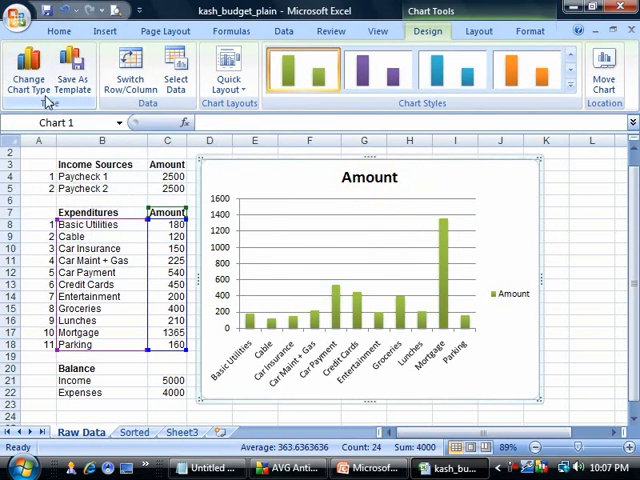
mouse_move(30, 85)
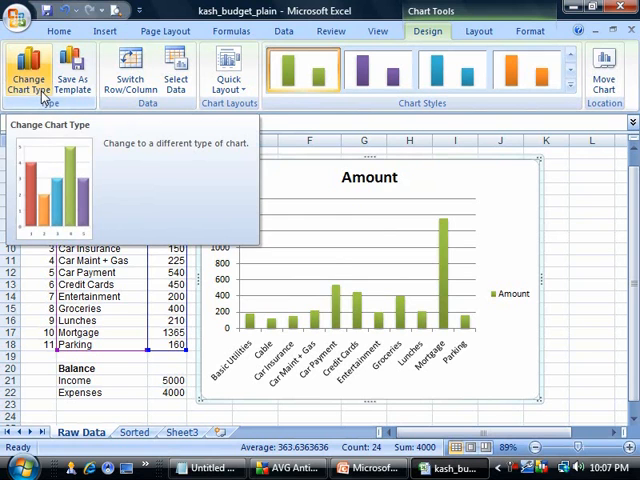
- Change the expenditure chart's type to Pie in 3-D
left_click(30, 85)
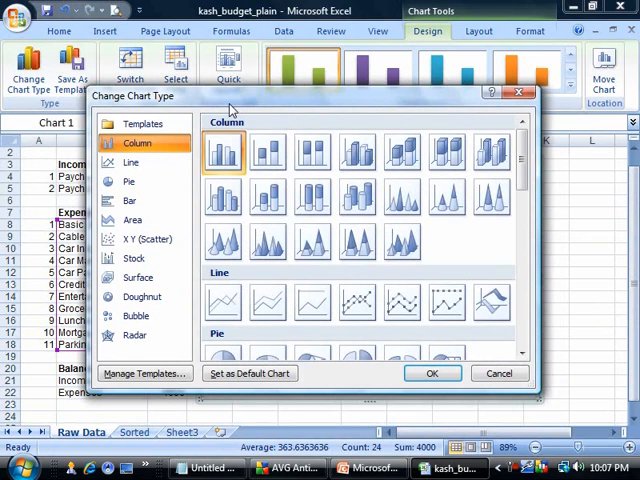
mouse_move(128, 181)
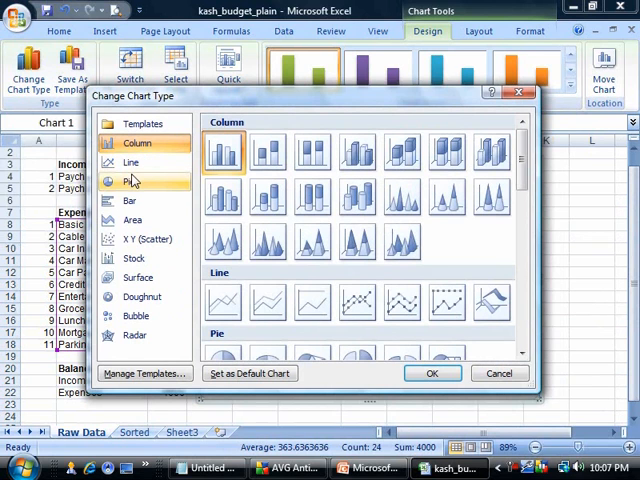
left_click(128, 181)
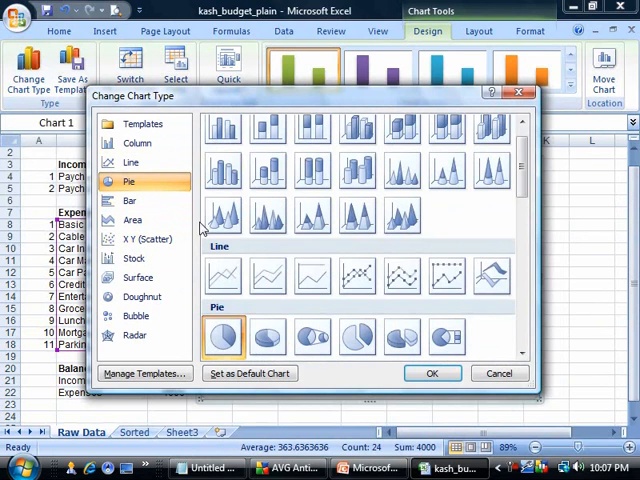
mouse_move(267, 335)
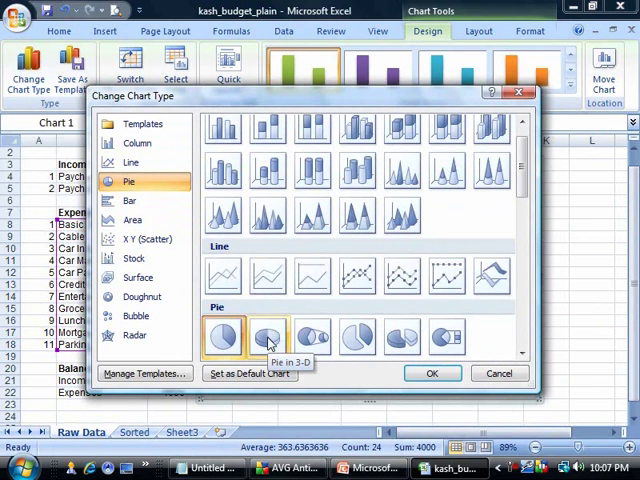
left_click(268, 335)
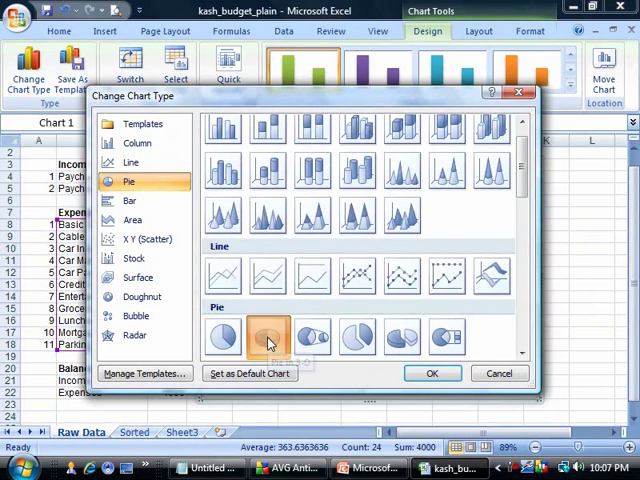
left_click(432, 373)
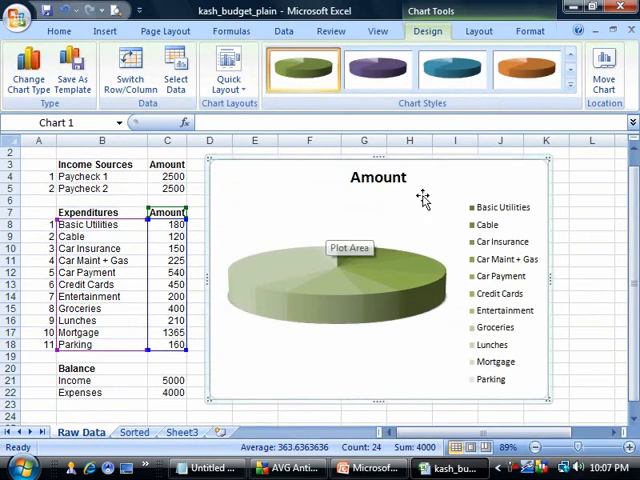
mouse_move(586, 157)
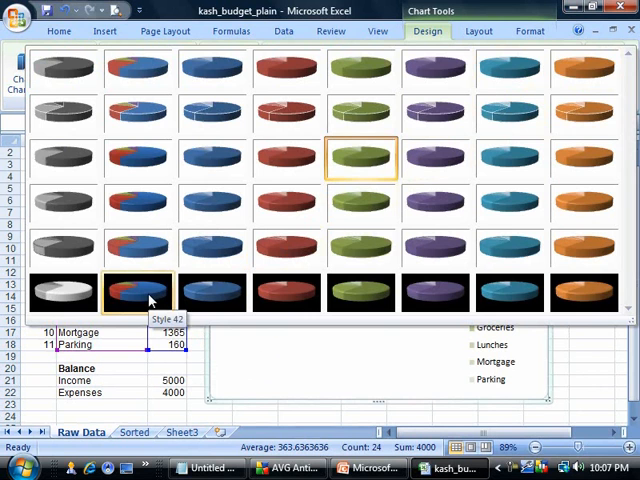
- Apply Chart Style 42: black background with differently coloured expense slices
left_click(137, 292)
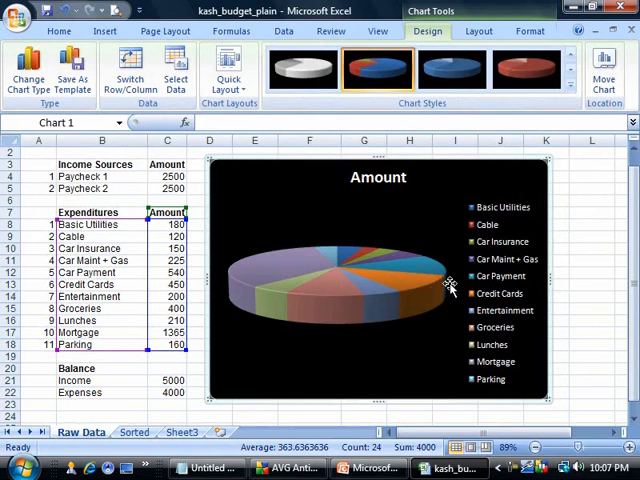
mouse_move(510, 320)
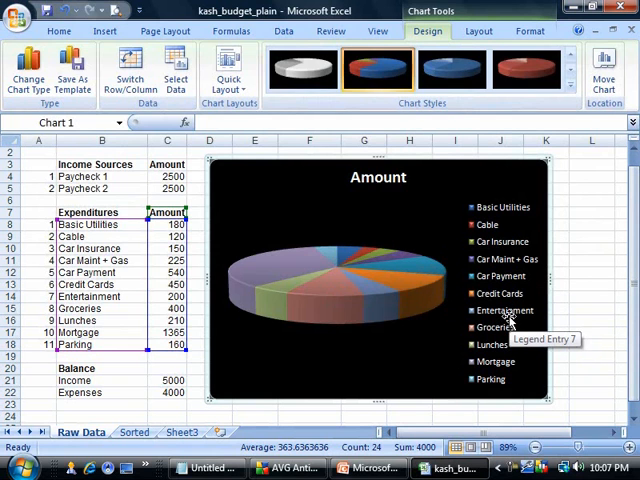
mouse_move(424, 277)
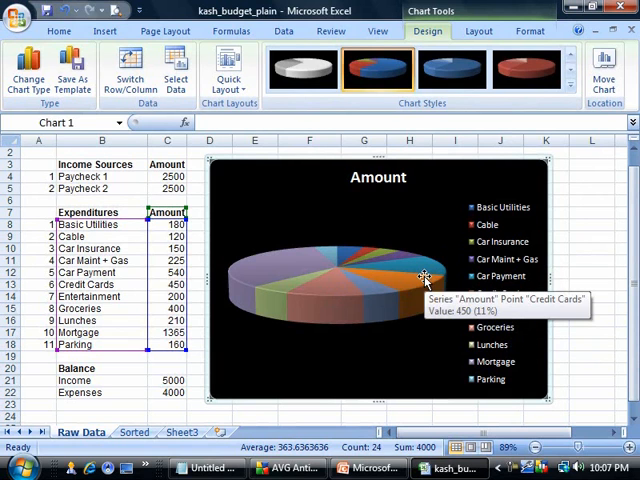
mouse_move(500, 224)
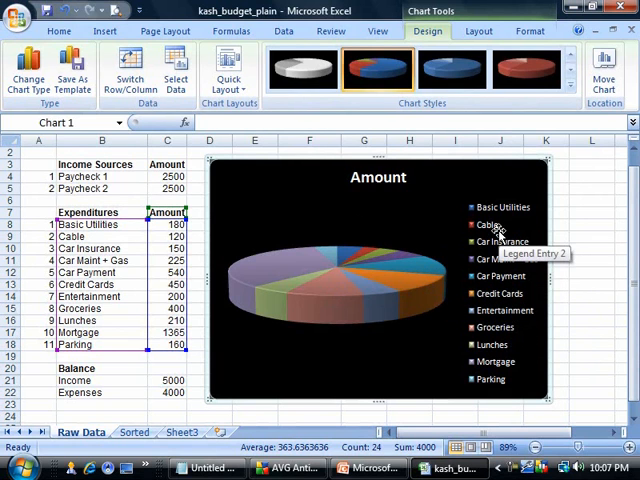
mouse_move(506, 234)
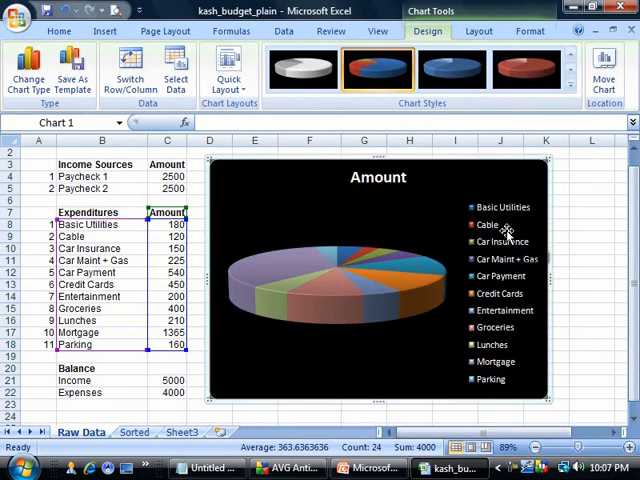
mouse_move(492, 362)
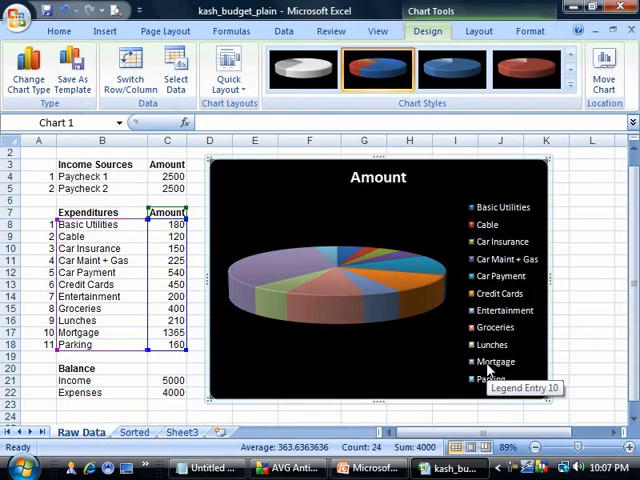
mouse_move(295, 261)
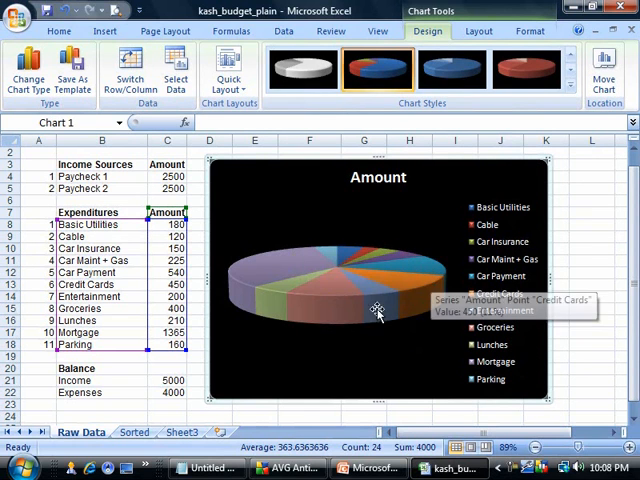
mouse_move(320, 318)
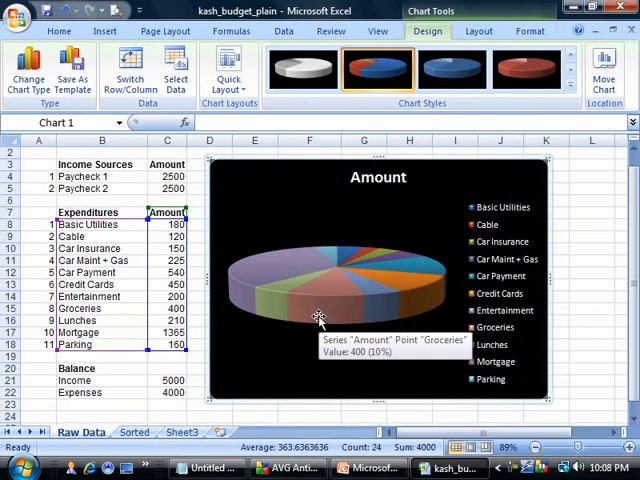
mouse_move(378, 305)
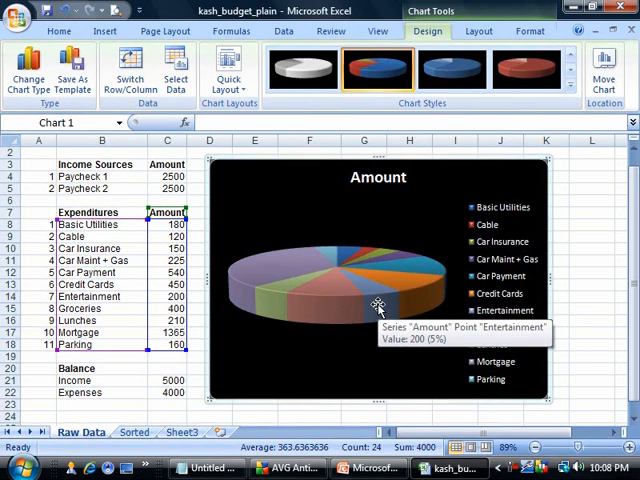
mouse_move(283, 258)
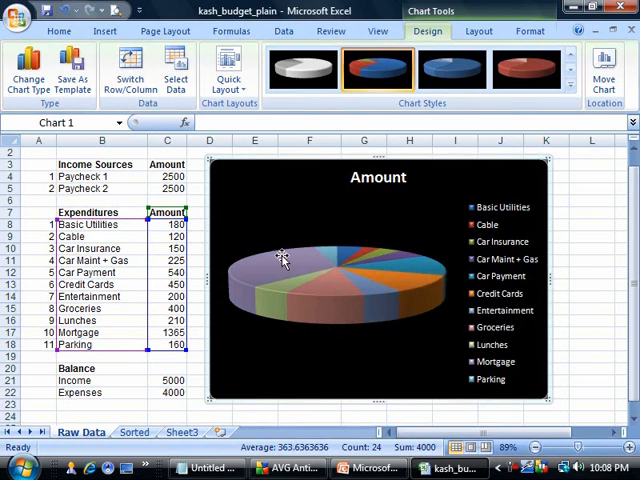
mouse_move(285, 262)
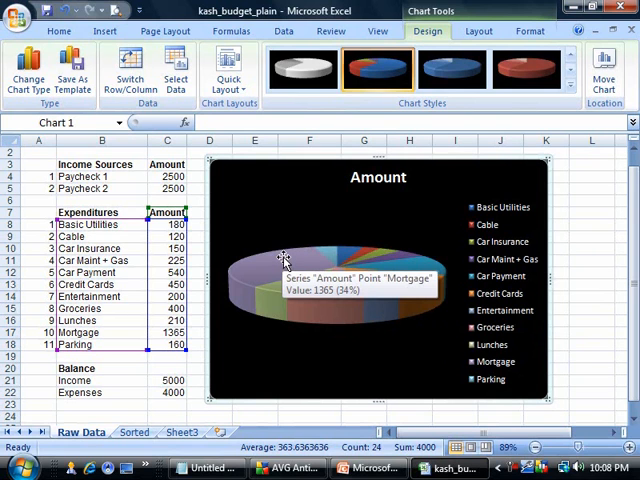
mouse_move(260, 127)
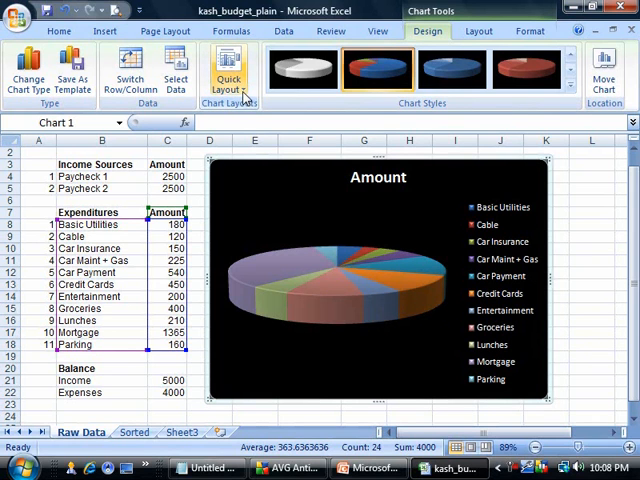
- Apply Quick Layout 6, then Layout 1, labelling slices with names and percentages
left_click(225, 72)
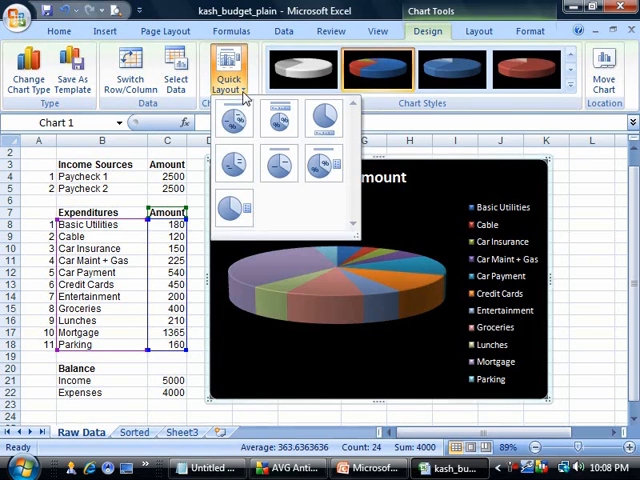
mouse_move(322, 163)
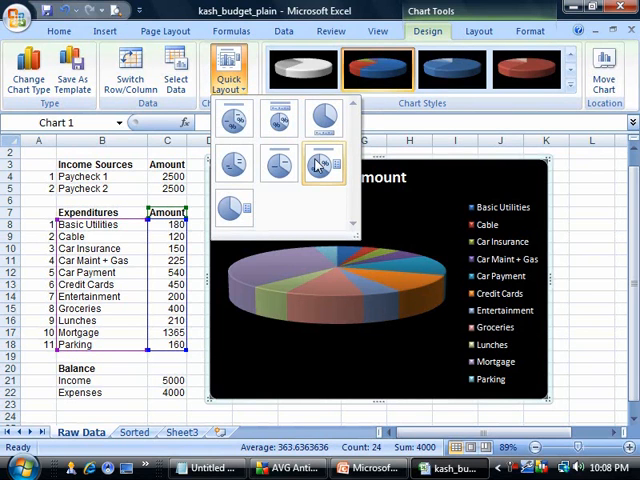
mouse_move(322, 163)
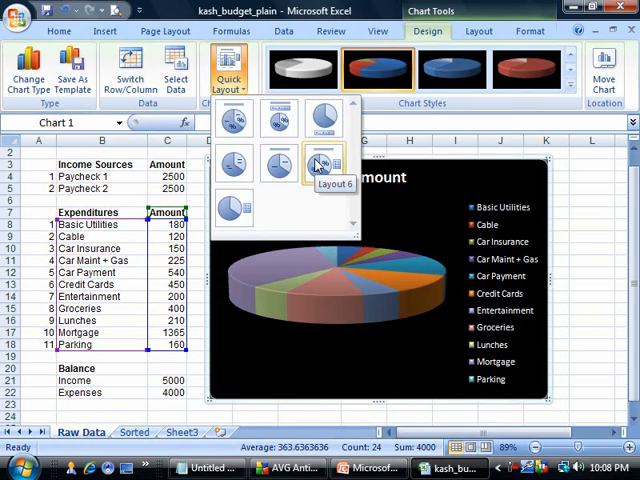
left_click(318, 163)
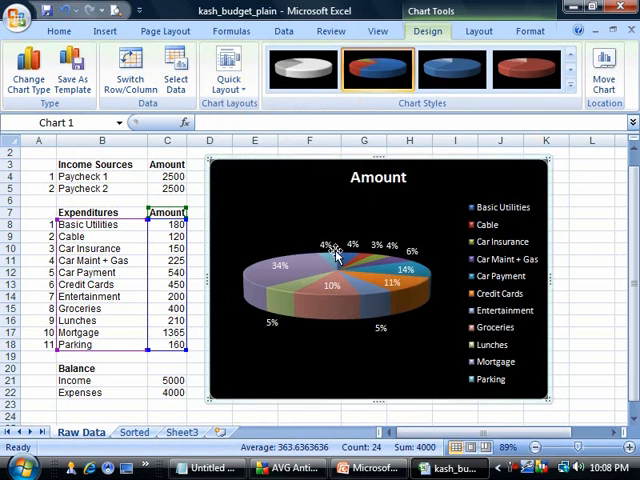
mouse_move(386, 305)
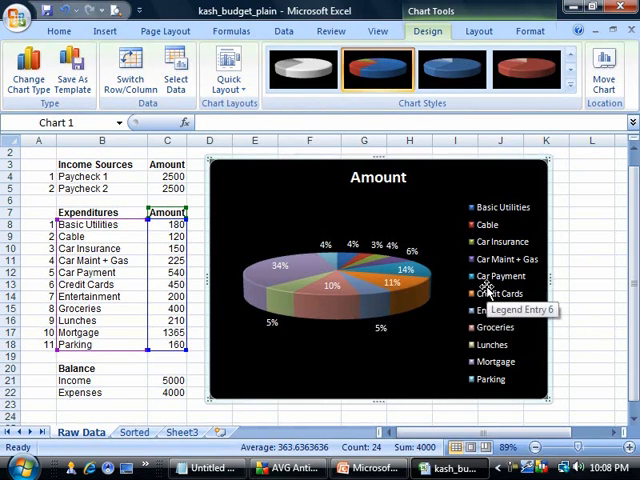
left_click(229, 72)
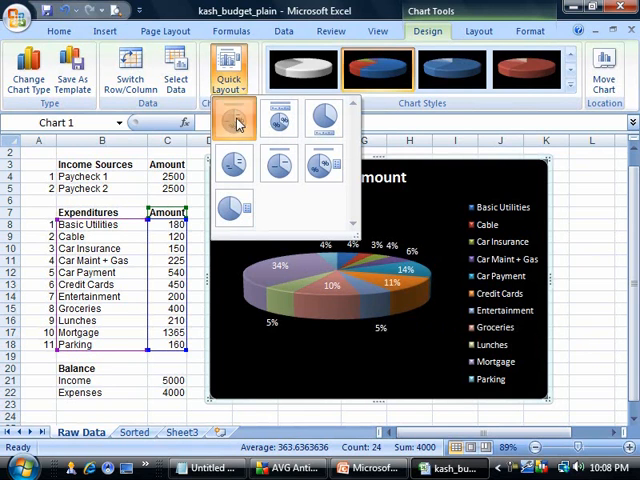
left_click(232, 117)
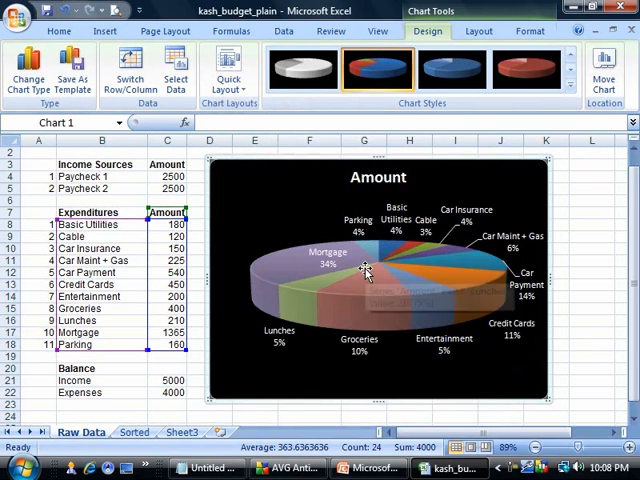
mouse_move(366, 268)
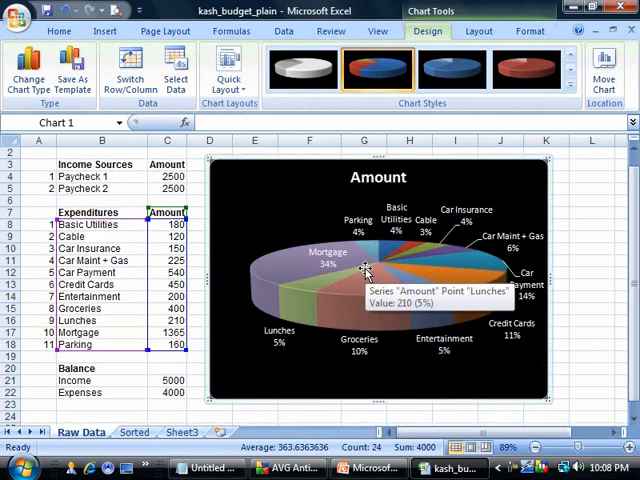
mouse_move(550, 168)
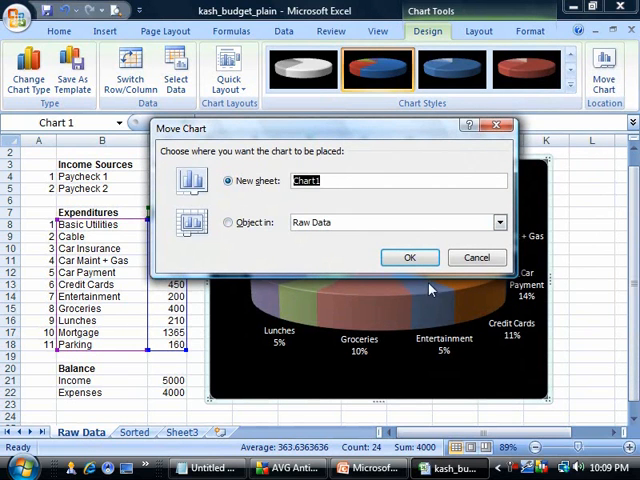
- Move the pie chart to a new chart sheet named Chart1
left_click(409, 257)
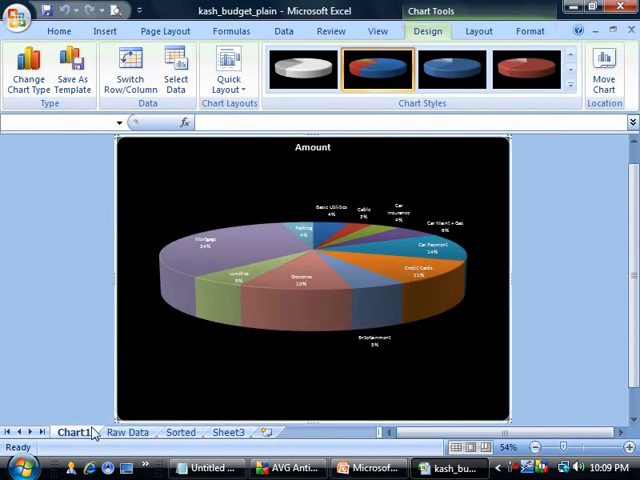
mouse_move(500, 215)
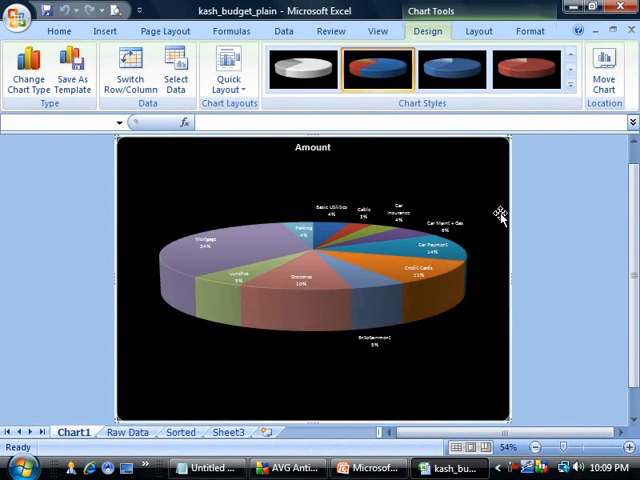
mouse_move(457, 170)
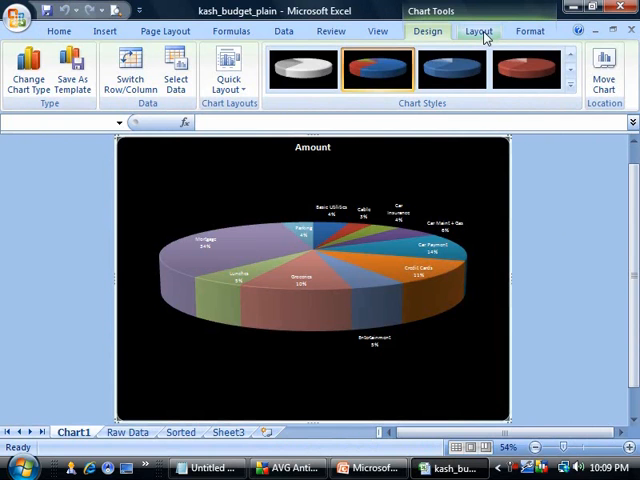
- Remove the slice labels, then show expense values centred on each slice
left_click(475, 31)
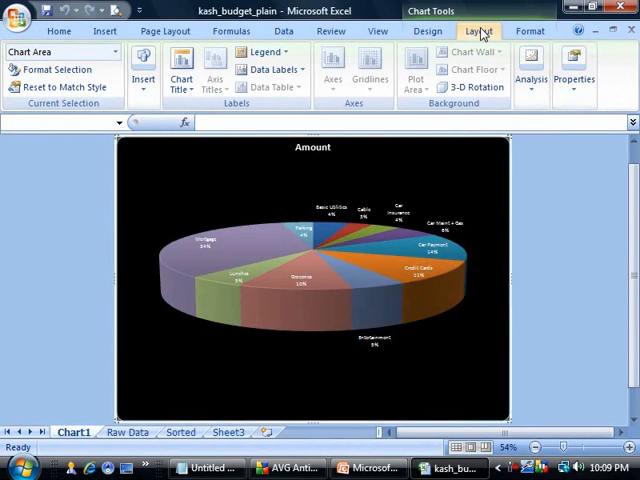
mouse_move(273, 305)
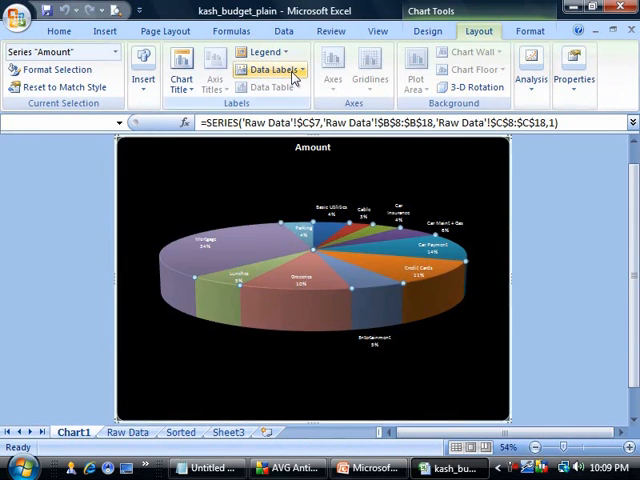
left_click(272, 72)
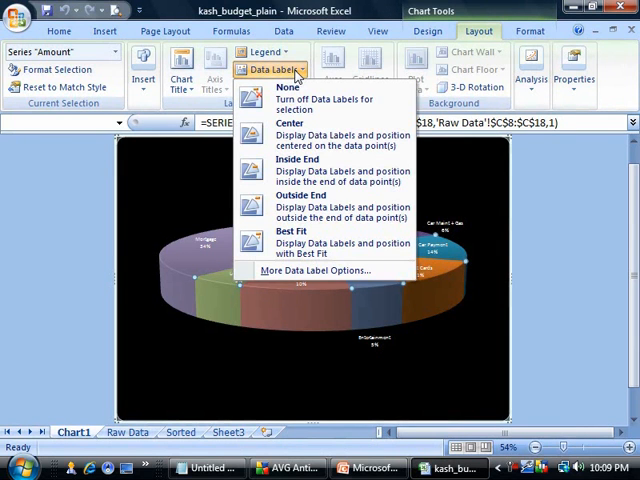
mouse_move(303, 96)
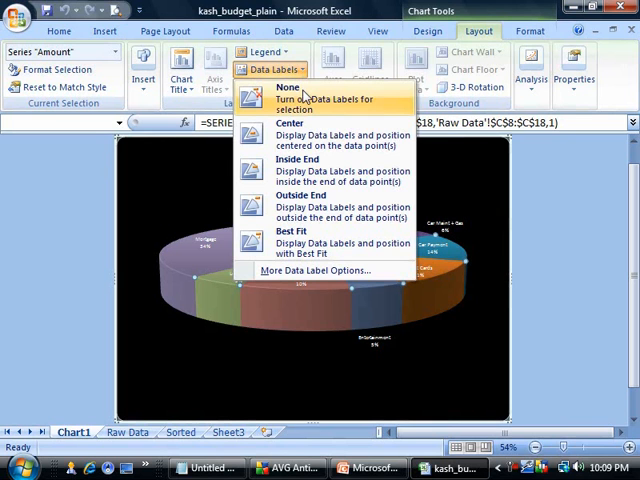
left_click(287, 89)
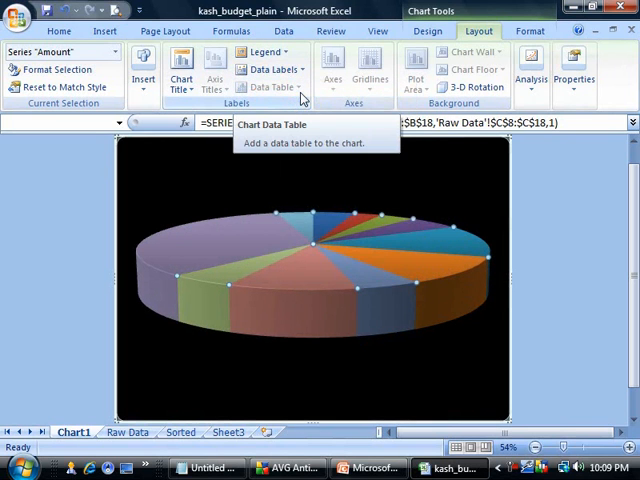
left_click(268, 69)
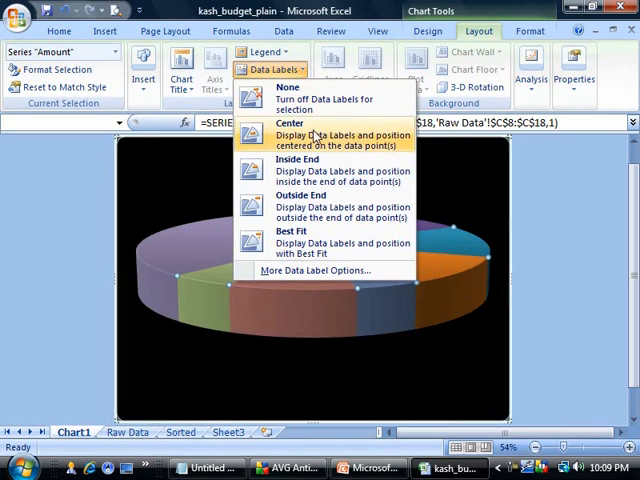
left_click(290, 122)
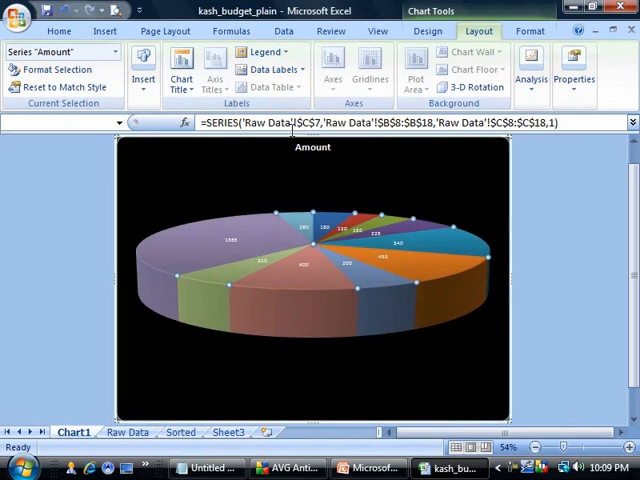
left_click(181, 70)
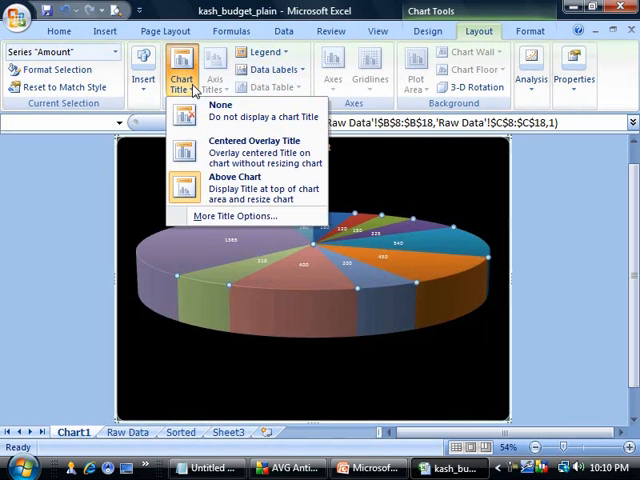
mouse_move(228, 190)
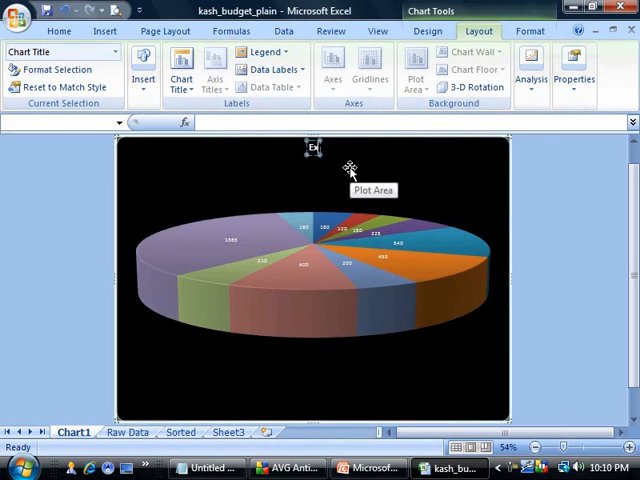
- Change the chart title from 'Amount' to 'Expenses'
type("Expenses")
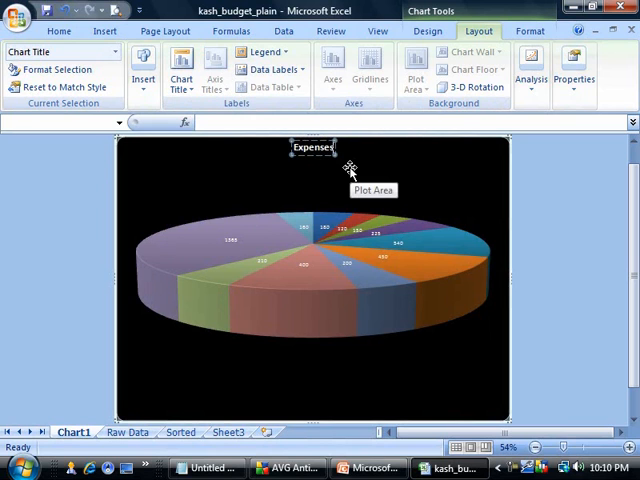
mouse_move(368, 178)
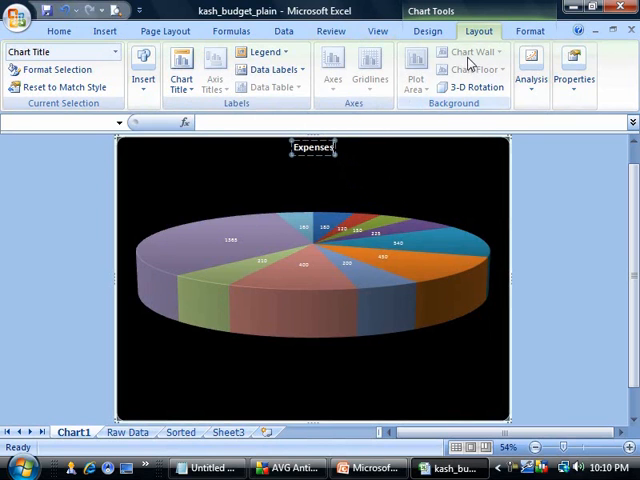
mouse_move(512, 58)
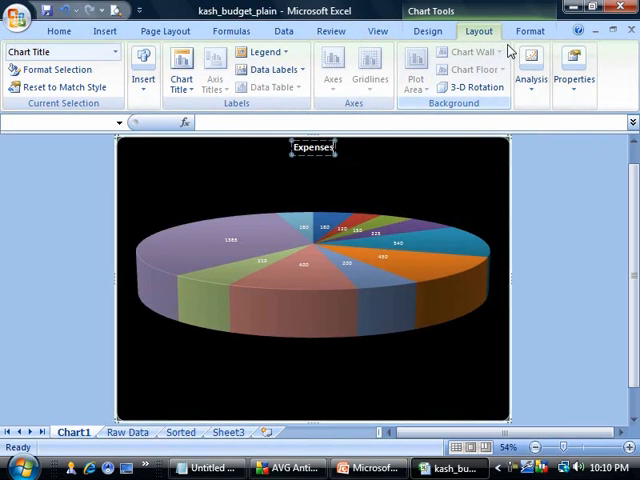
left_click(547, 33)
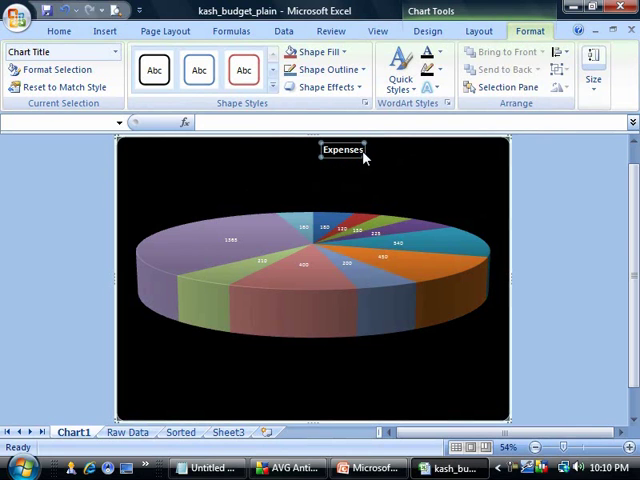
mouse_move(205, 104)
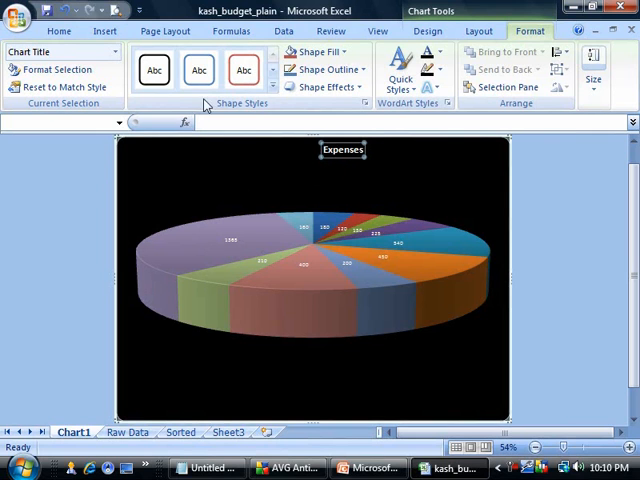
mouse_move(242, 68)
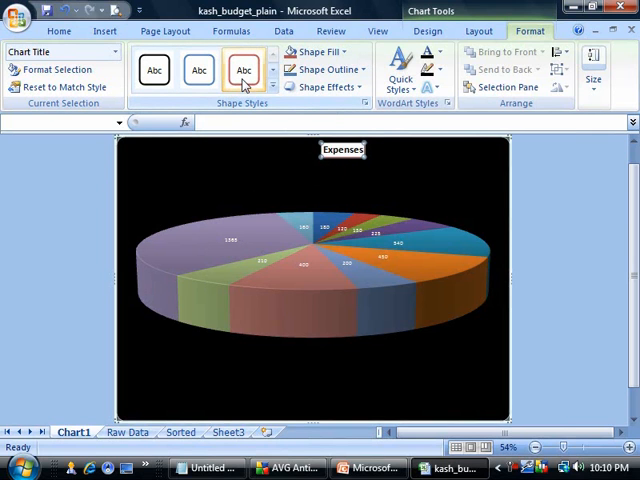
- Fill the Expenses chart title box with a light tan colour
left_click(320, 52)
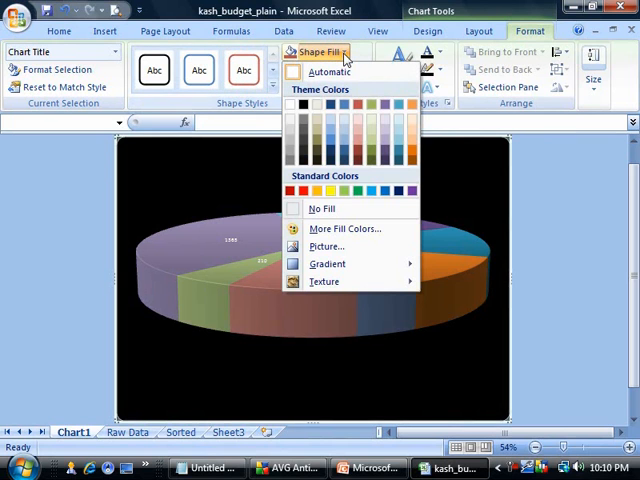
mouse_move(369, 191)
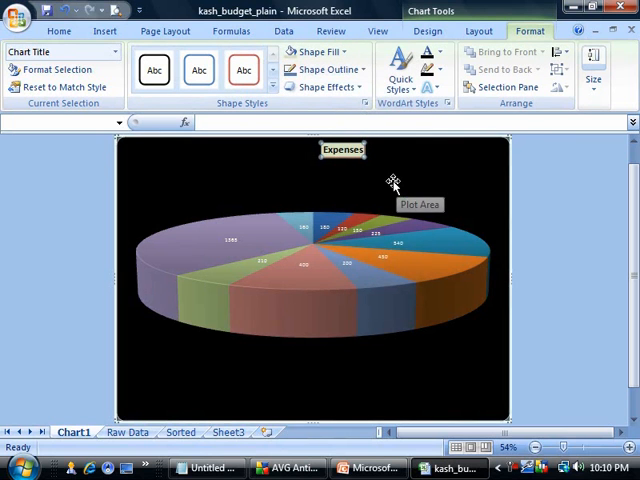
mouse_move(426, 162)
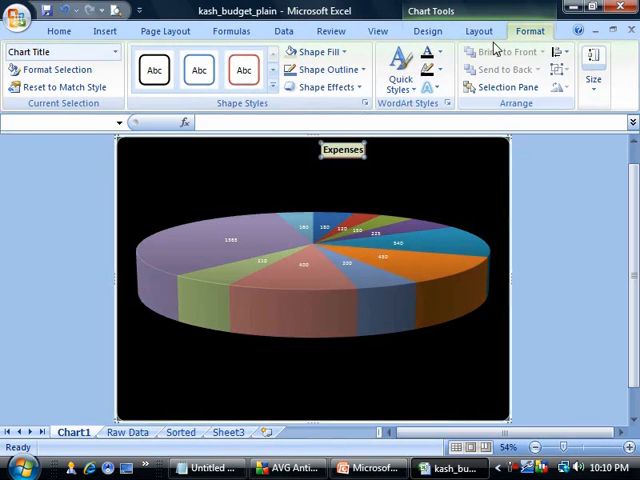
left_click(484, 31)
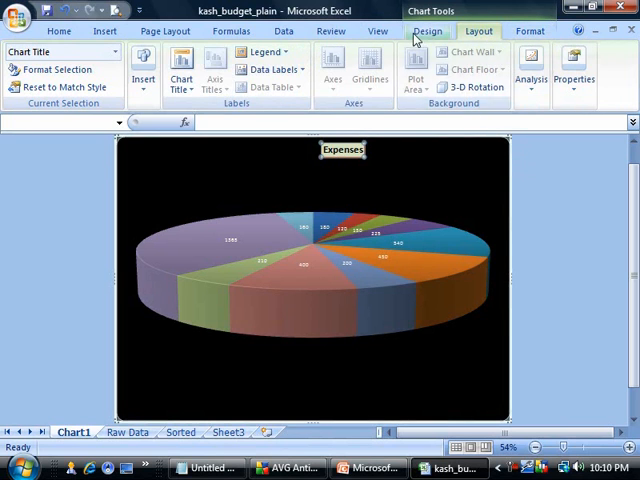
left_click(425, 31)
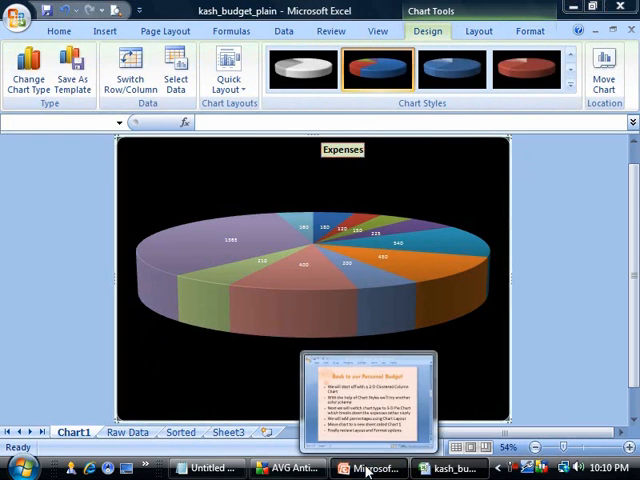
- Switch to PowerPoint to view slide 5 on inserting a table and pivot table
left_click(365, 468)
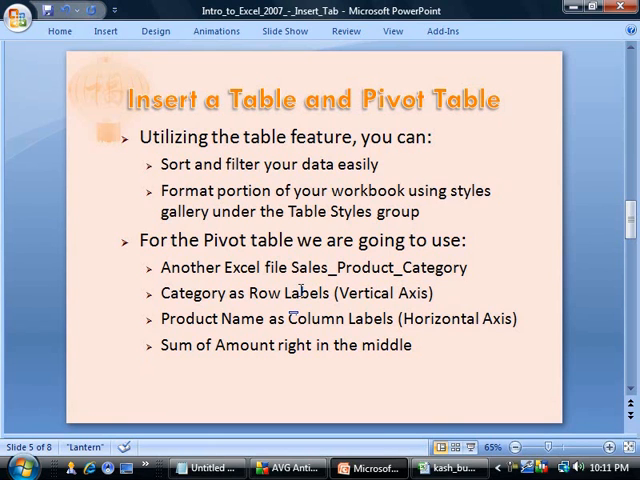
mouse_move(458, 469)
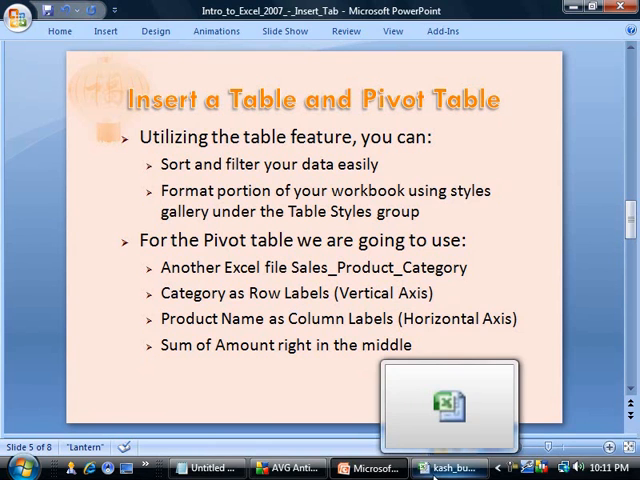
- Return to Excel, go to the Raw Data sheet, and review the budget list
left_click(445, 466)
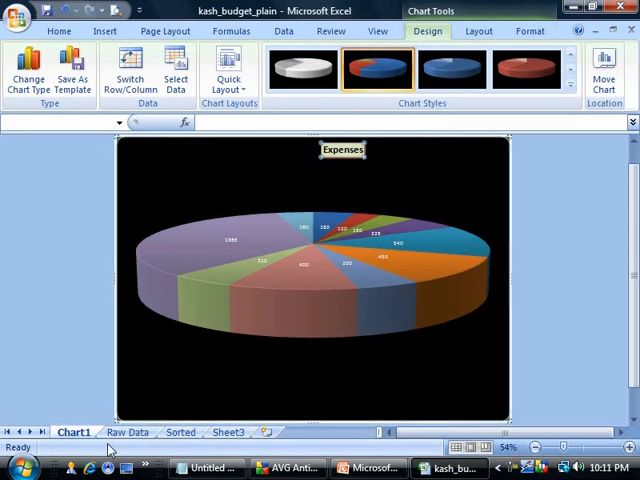
mouse_move(135, 434)
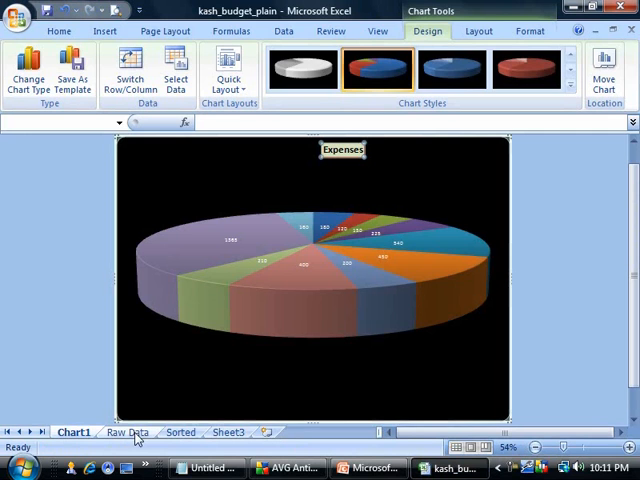
left_click(124, 432)
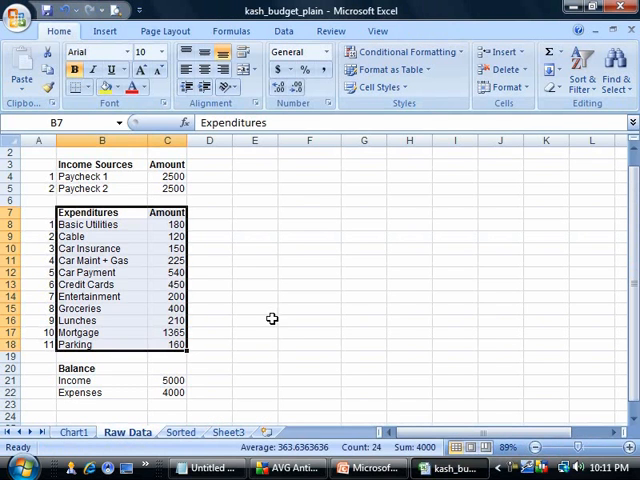
left_click(254, 332)
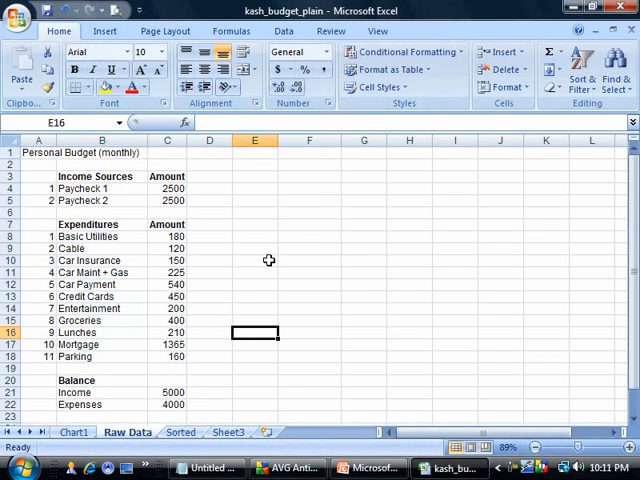
scroll("down", 3)
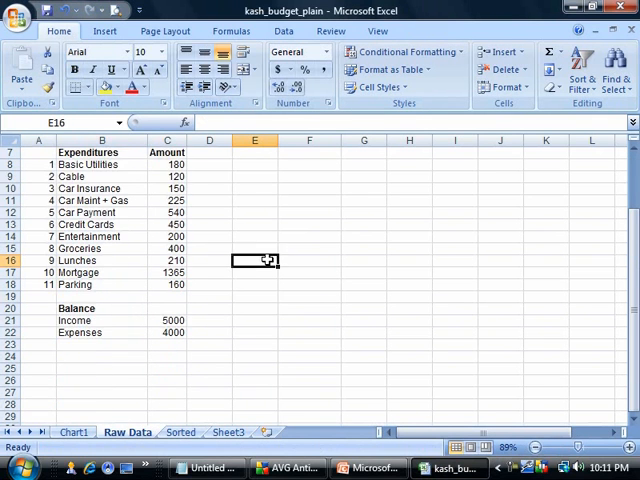
scroll("up", 3)
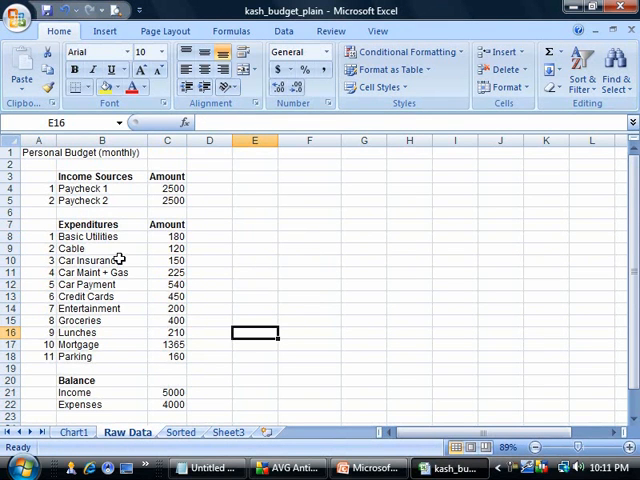
mouse_move(120, 236)
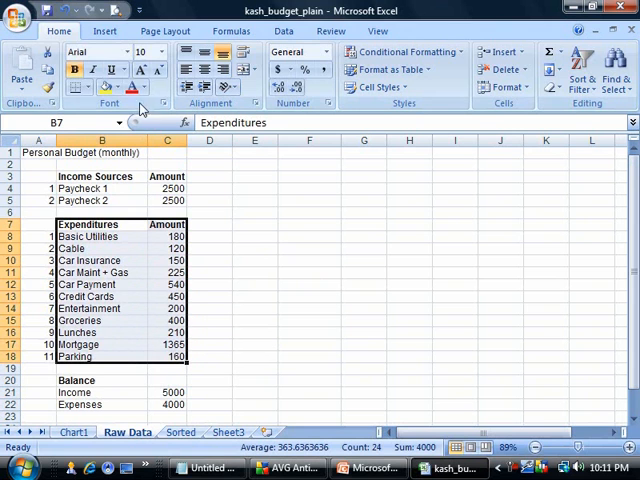
- Start converting the Expenditures range B7:C18 into a table via Insert > Table
left_click(102, 31)
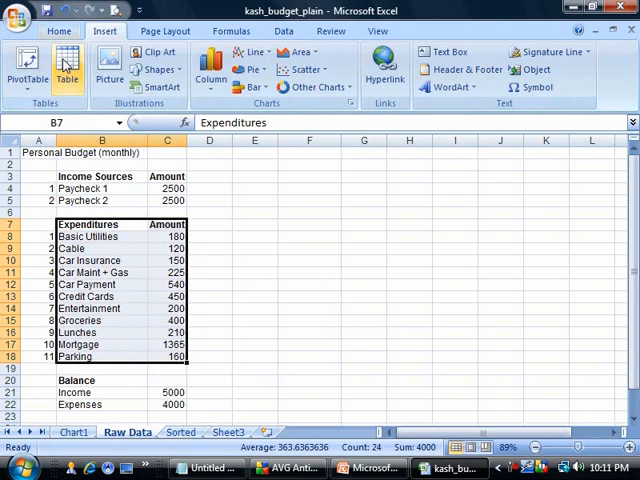
left_click(66, 55)
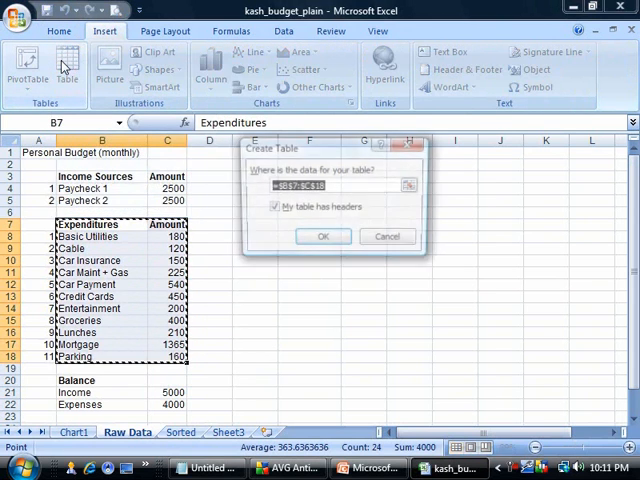